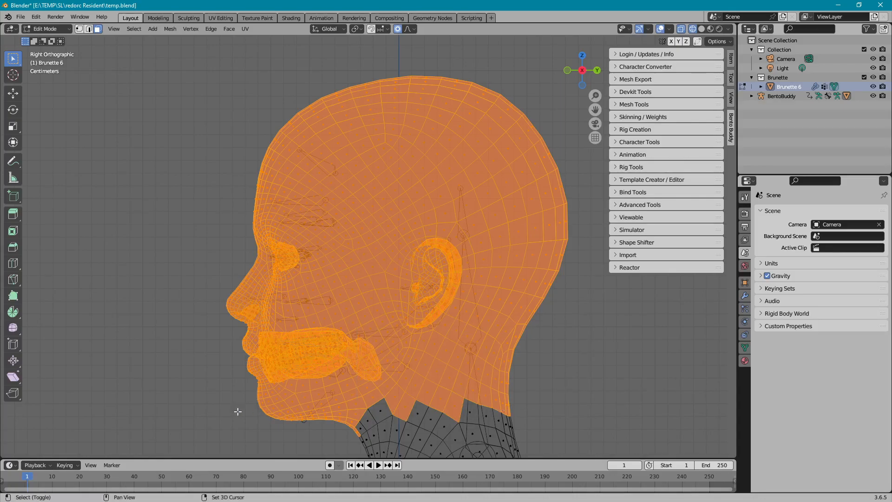
mouse_move(351, 429)
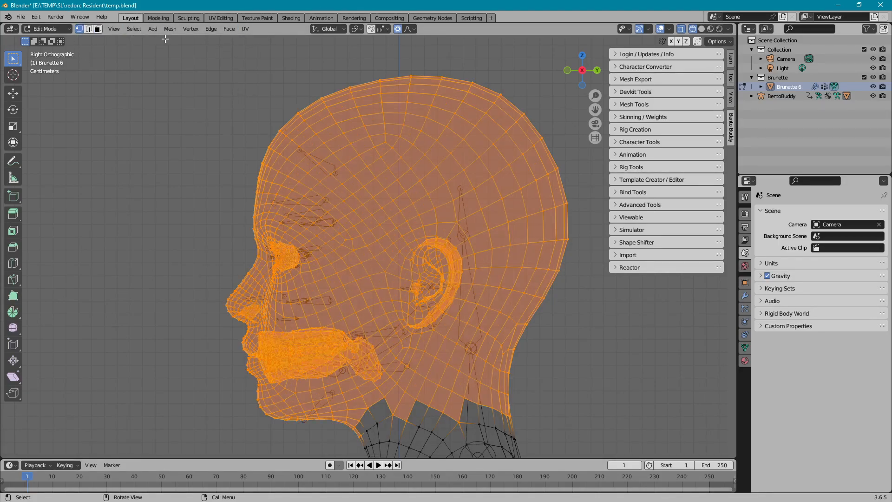
Select all head and neck vertices of Brunette 6 in Edit Mode and open the Mesh menu
click(169, 28)
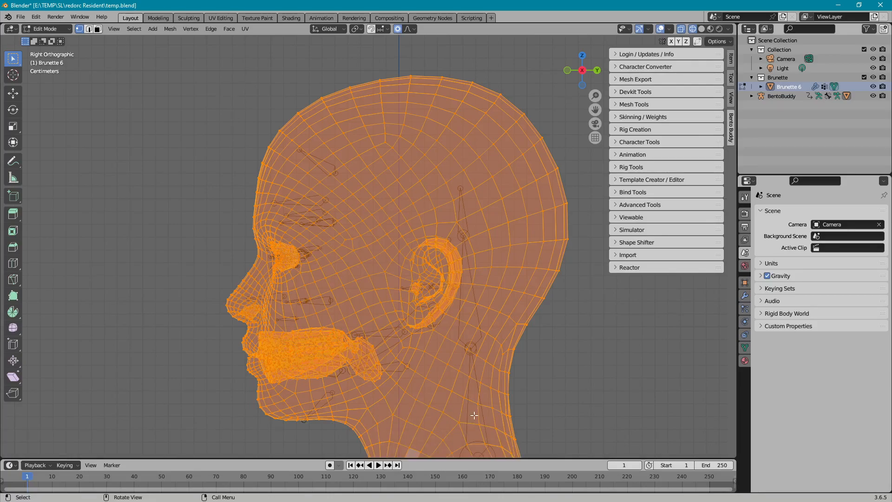
mouse_move(201, 39)
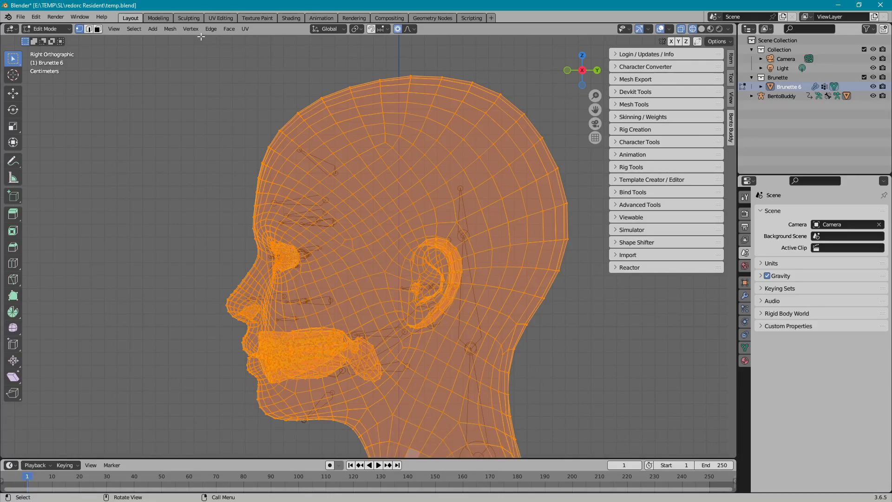
click(169, 28)
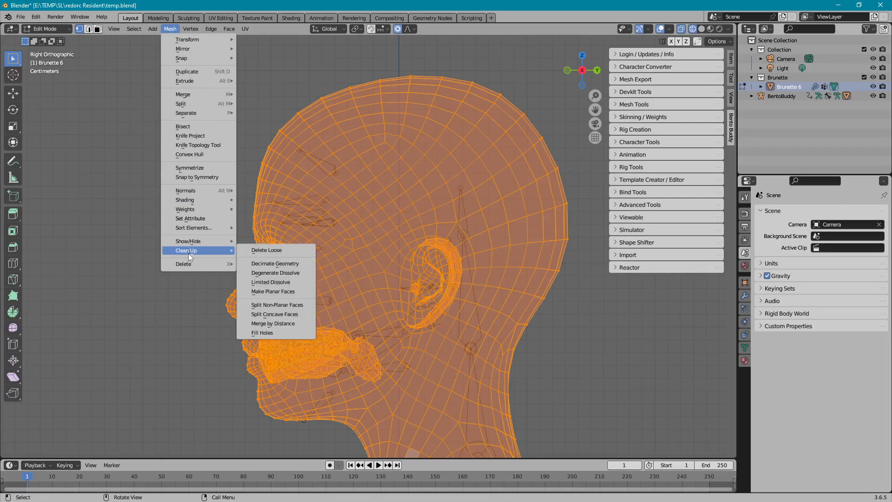
mouse_move(288, 324)
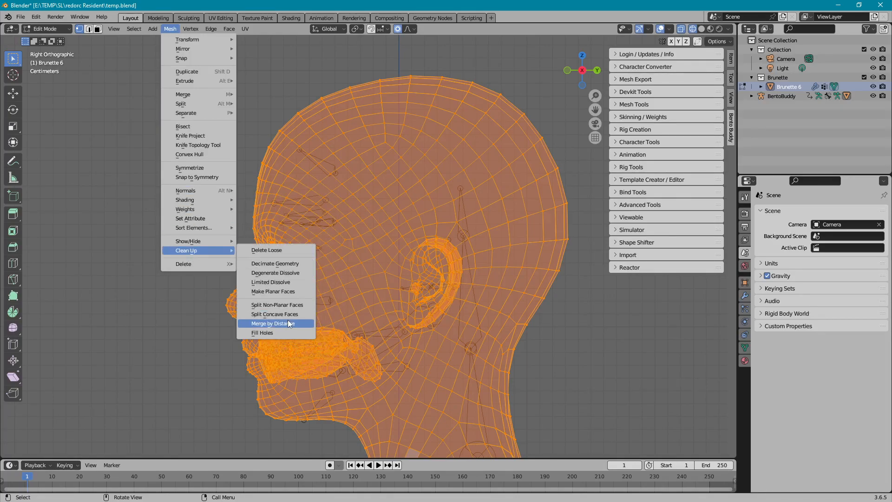
Run Clean Up > Merge by Distance, removing 59 duplicate vertices
click(276, 324)
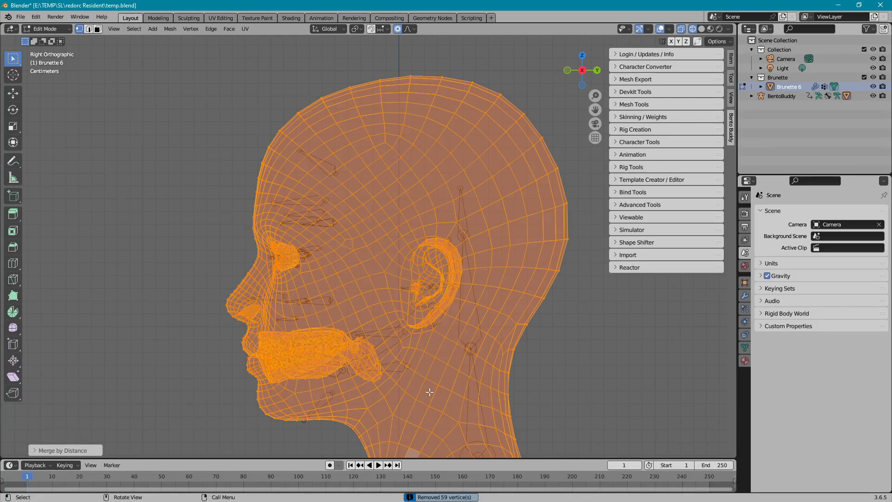
mouse_move(341, 64)
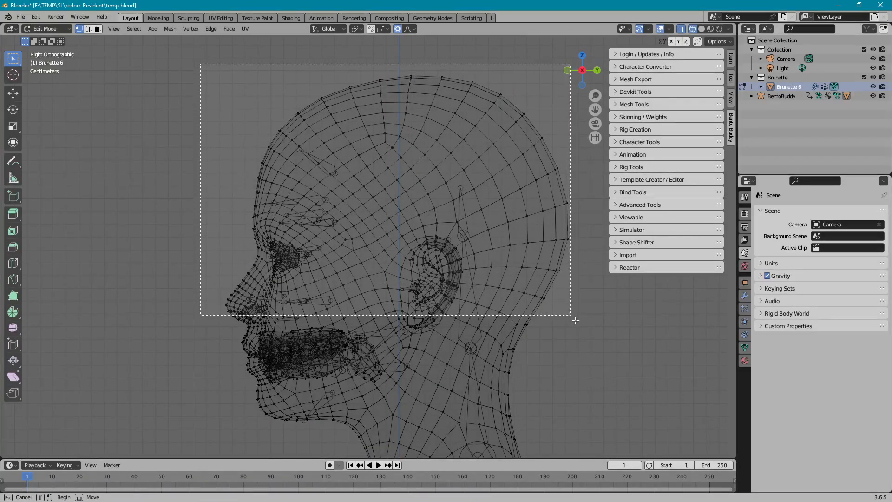
Box-select the head above the neck and separate it into object Brunette 6.001
drag(200, 64, 575, 320)
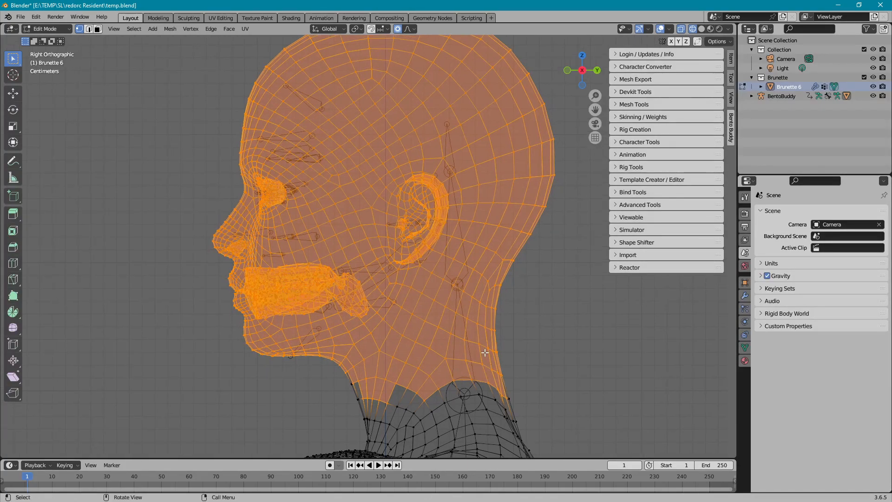
click(88, 29)
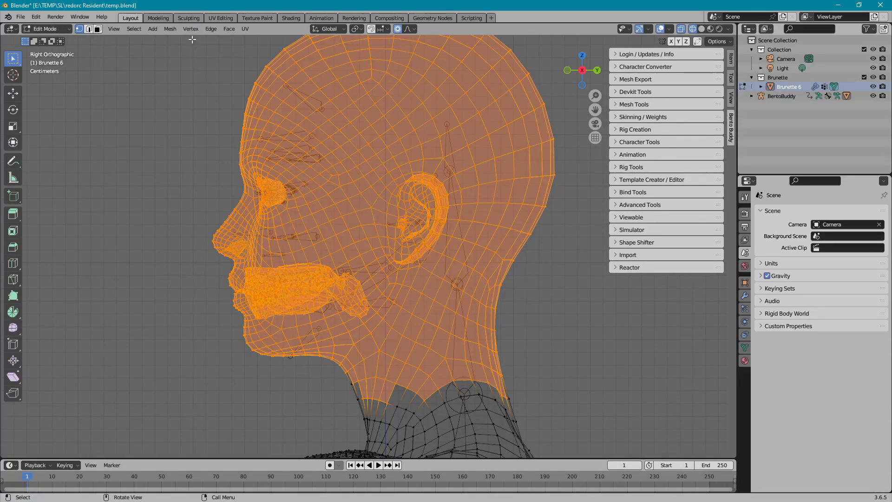
mouse_move(199, 85)
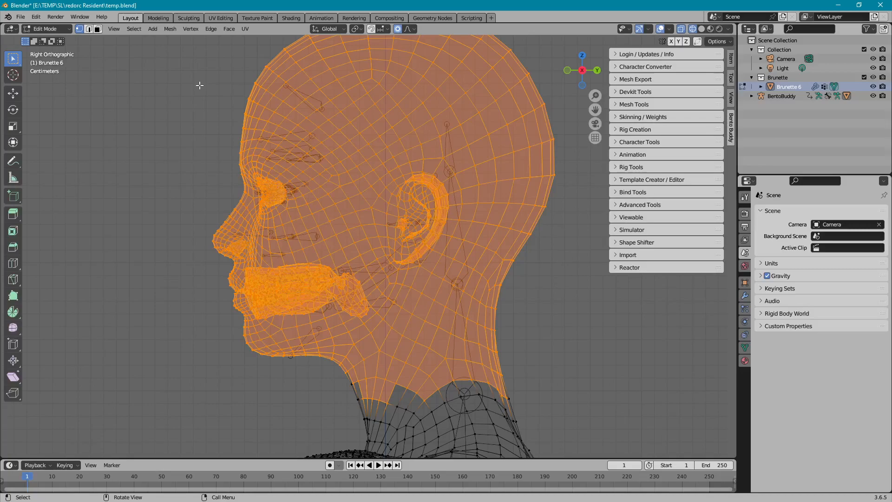
click(169, 29)
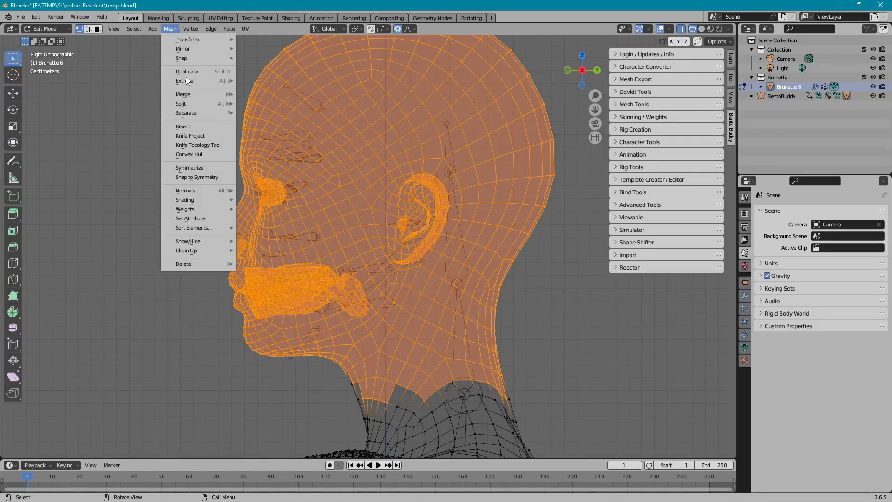
mouse_move(186, 113)
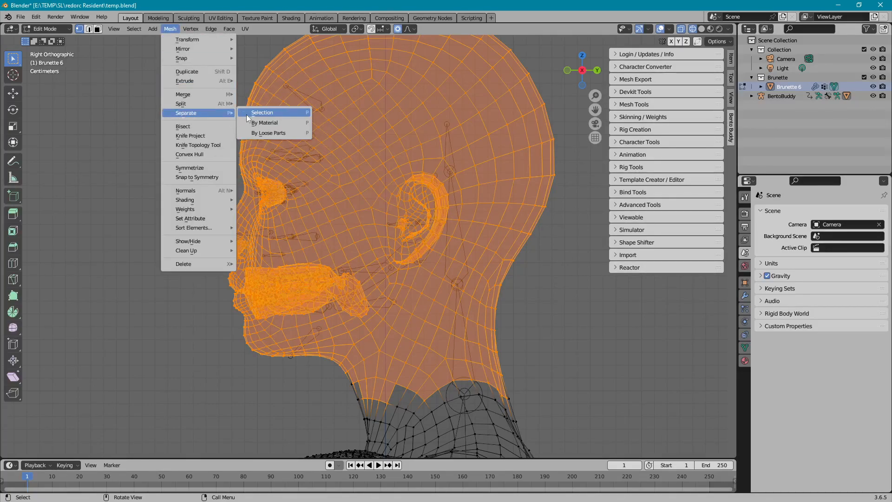
click(261, 112)
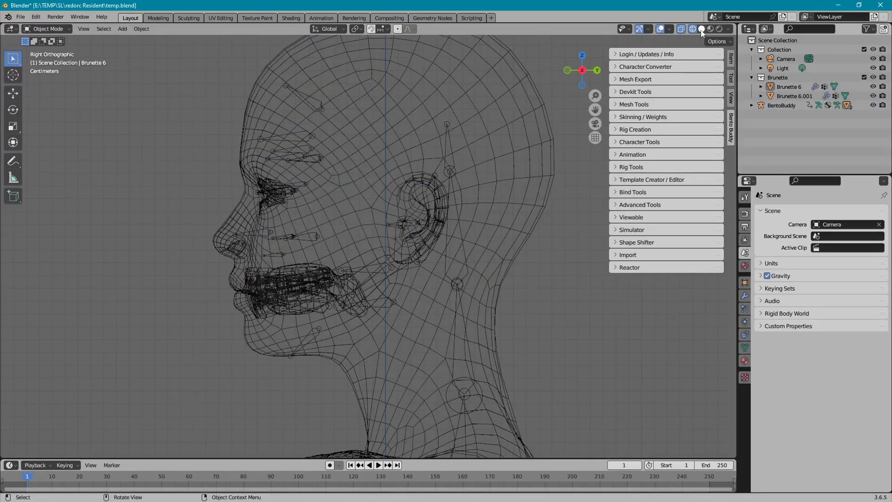
Switch the viewport to Solid shading and adjust its shading options to expose the neck seam
click(700, 29)
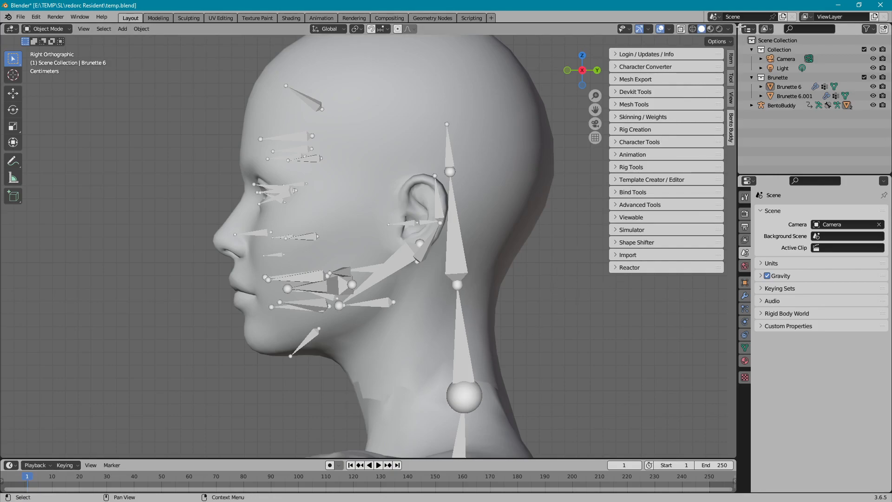
click(724, 28)
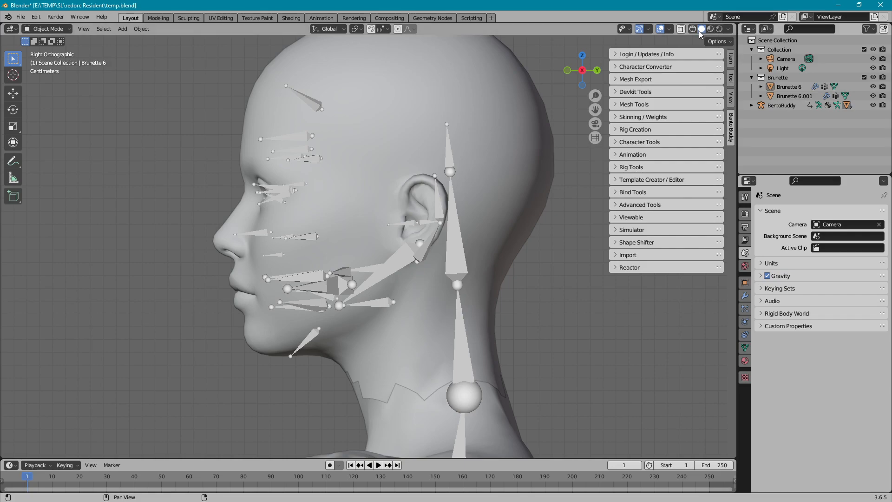
click(723, 29)
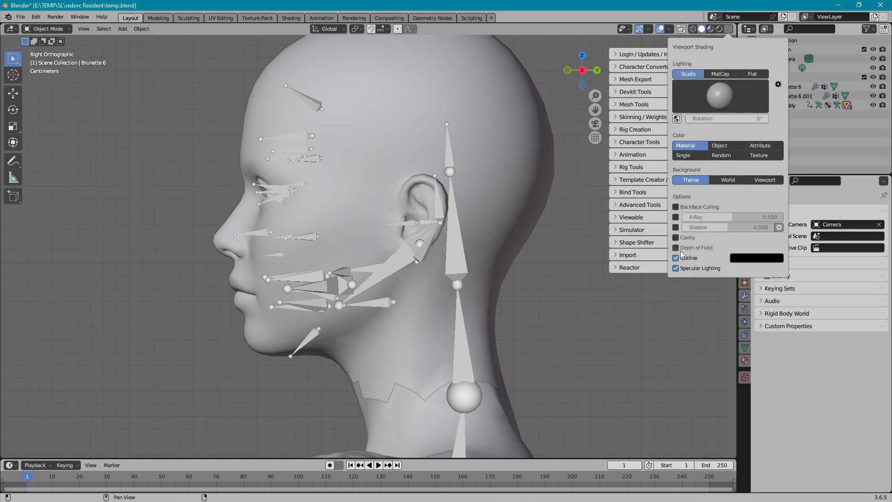
click(465, 366)
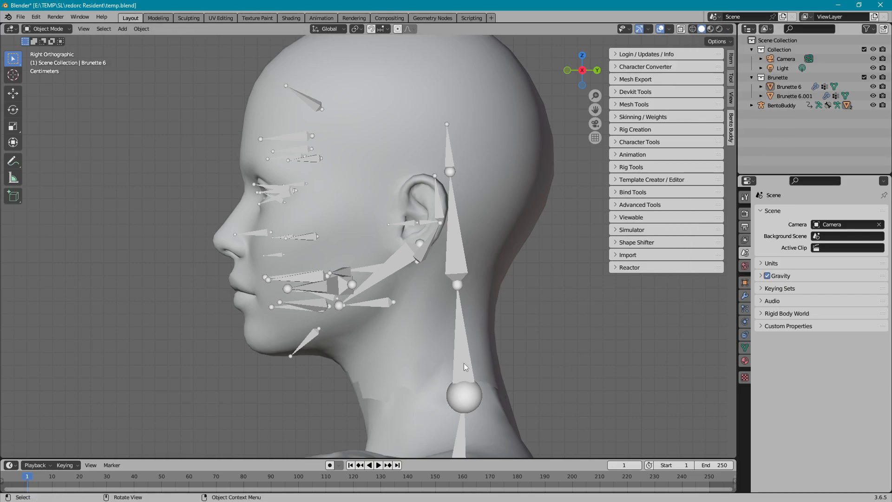
Select Brunette 6.001 plus Brunette 6 and expand the Mesh Tools panel
click(795, 96)
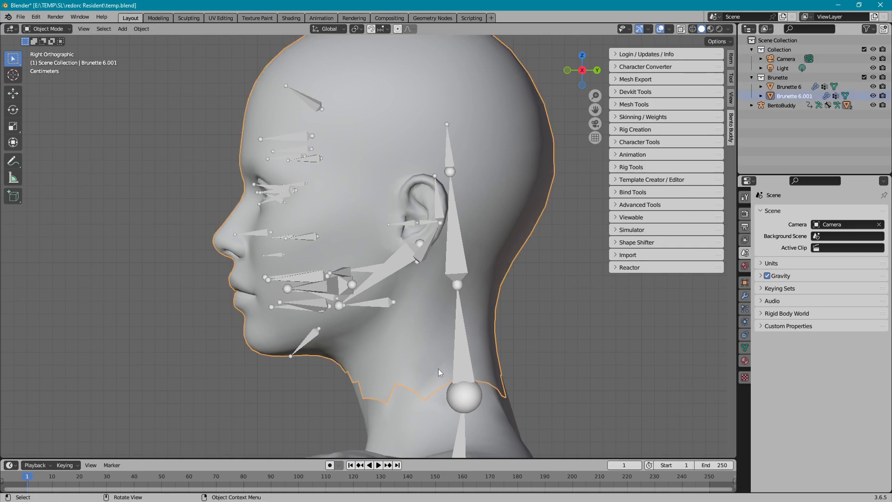
click(788, 87)
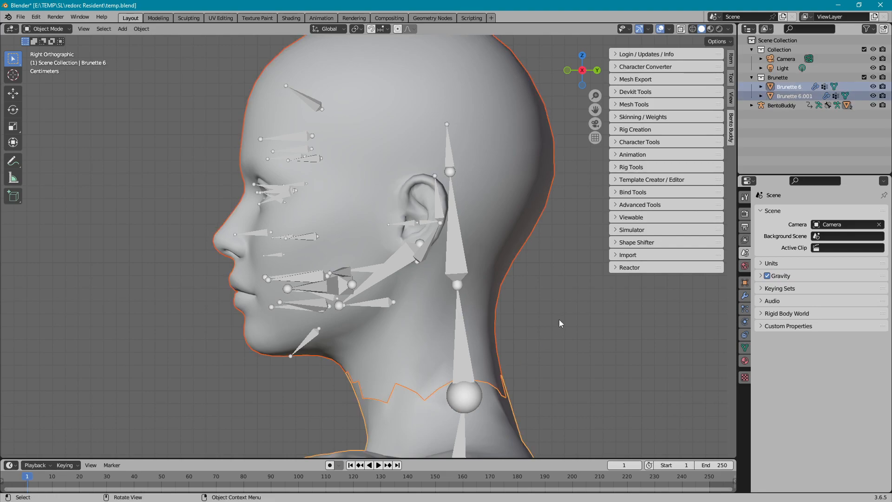
mouse_move(606, 173)
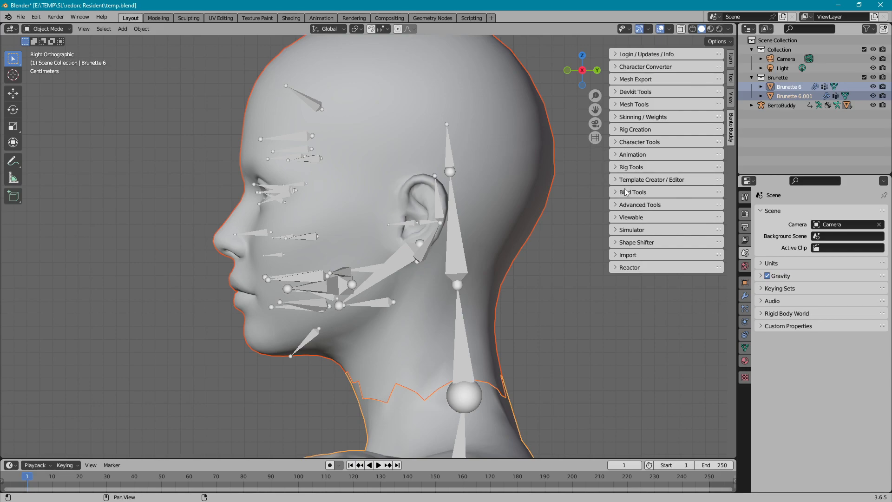
click(633, 104)
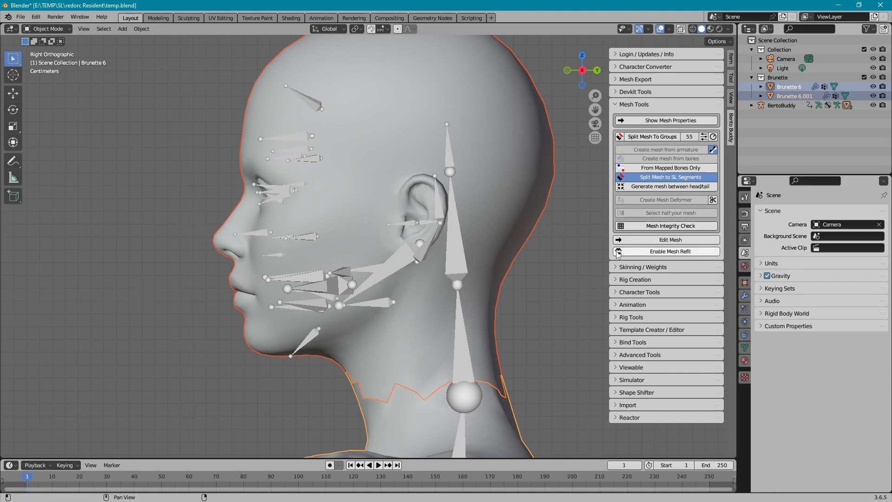
Open Edit Mesh in Bento Buddy Mesh Tools to show the normals bridging controls
click(670, 240)
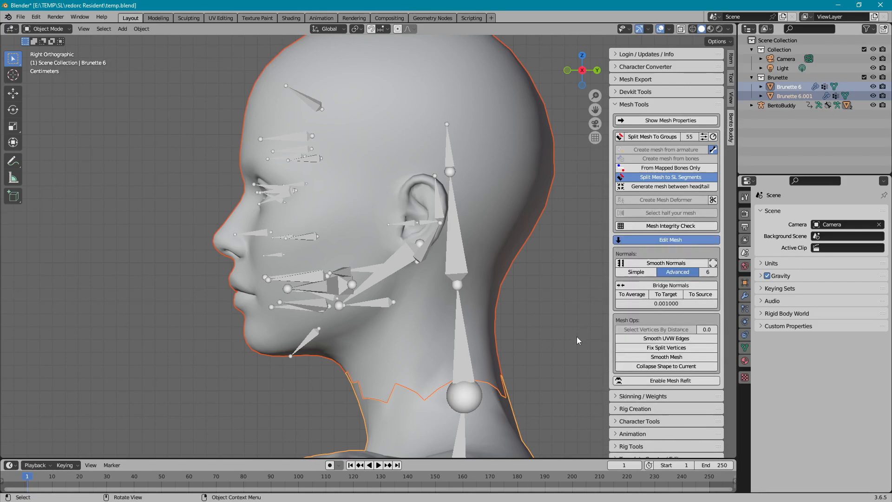
mouse_move(584, 345)
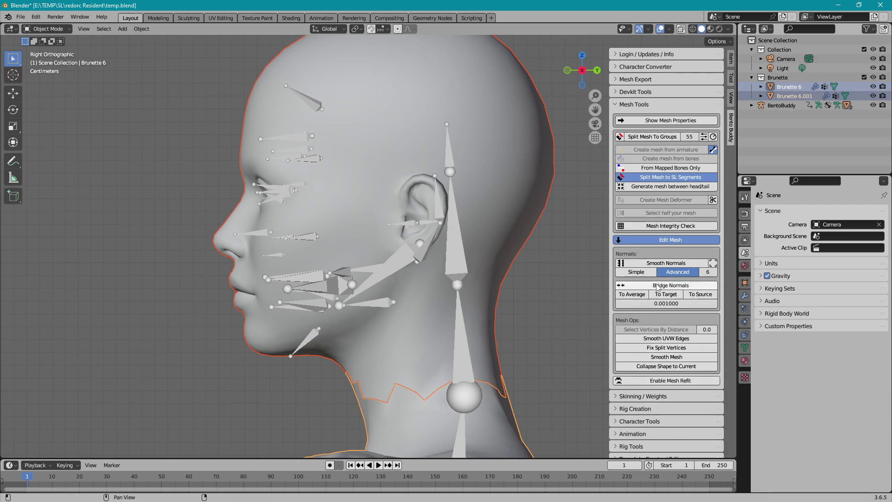
mouse_move(666, 294)
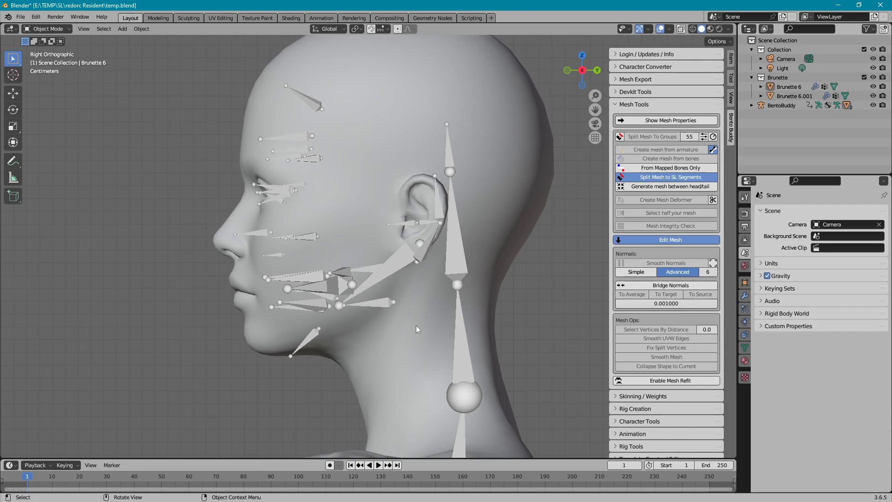
mouse_move(413, 263)
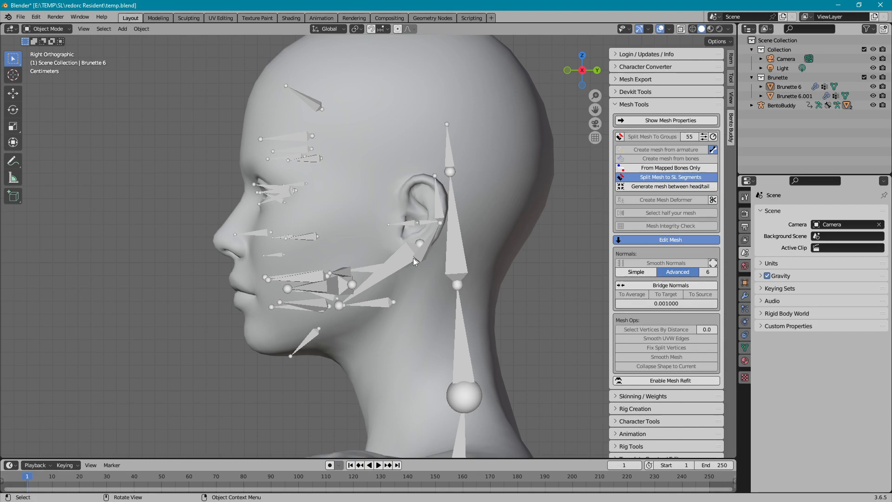
mouse_move(403, 284)
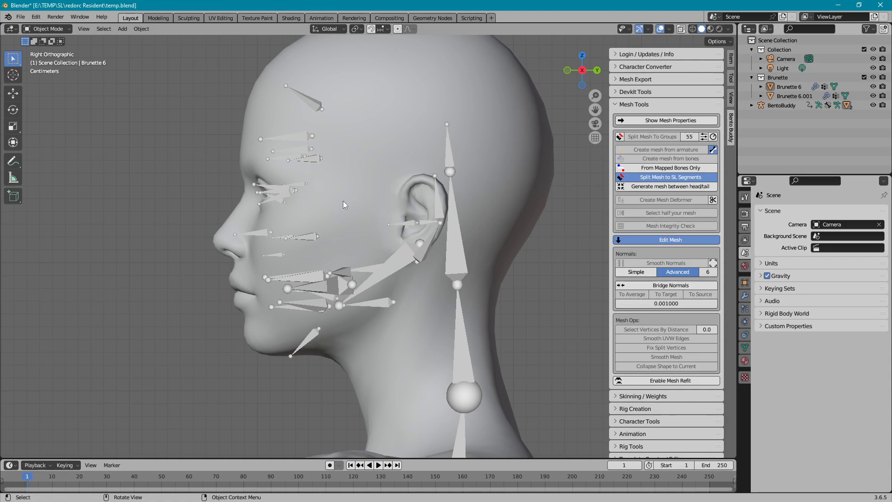
mouse_move(325, 184)
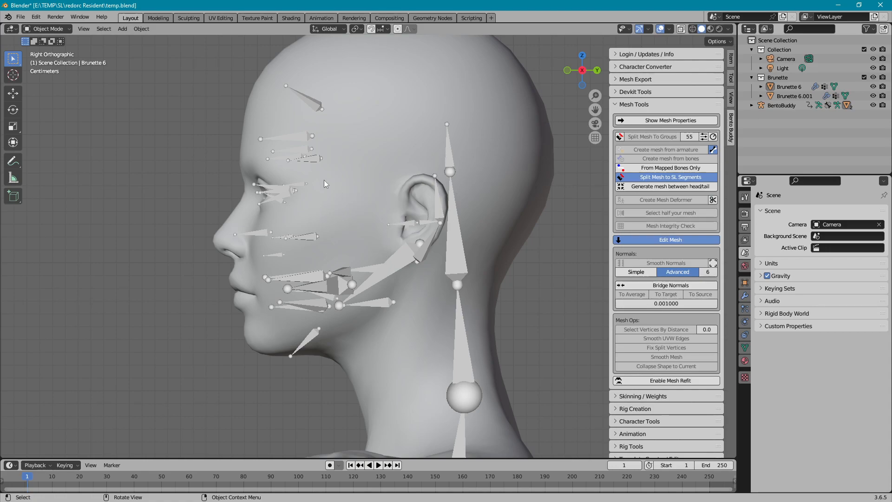